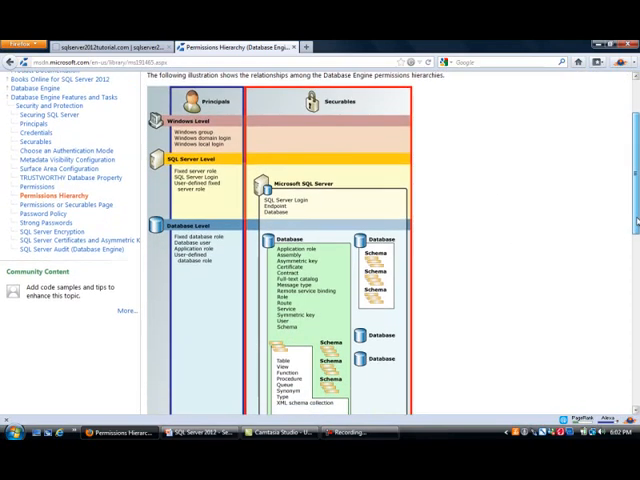
Present slide 5, More on Principals, and select the documentation page's web address
scroll("up", 3)
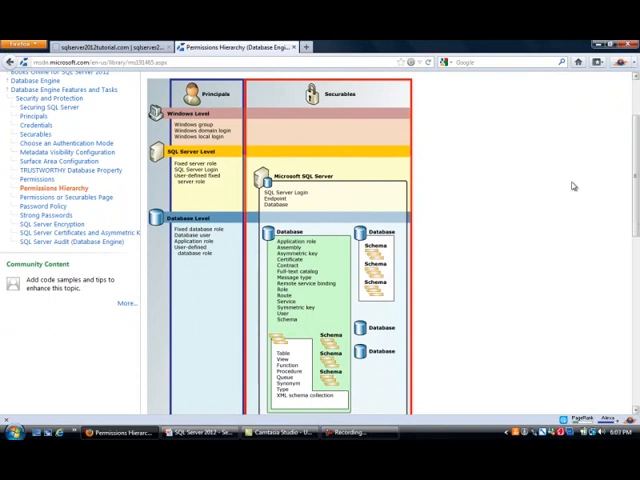
mouse_move(222, 148)
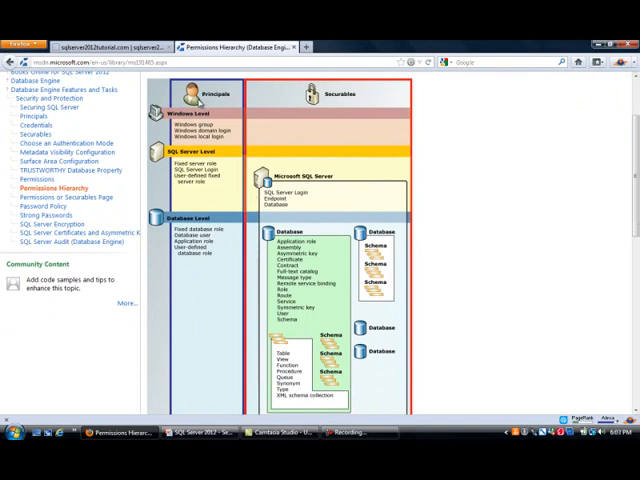
mouse_move(200, 133)
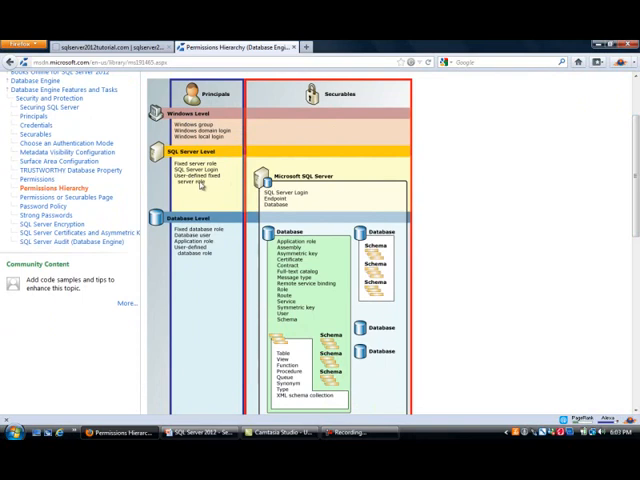
mouse_move(213, 263)
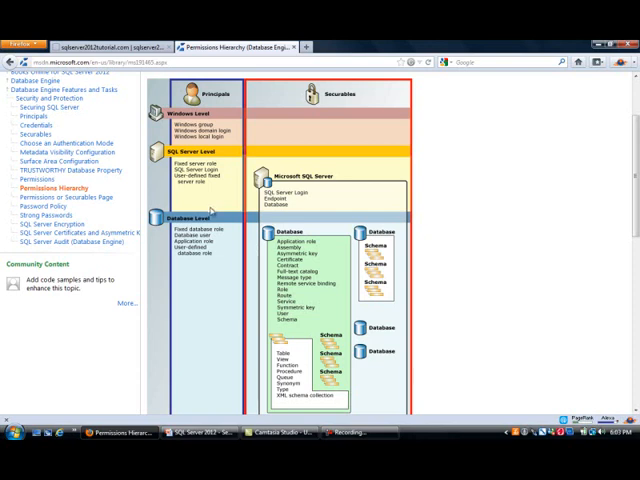
scroll("up", 3)
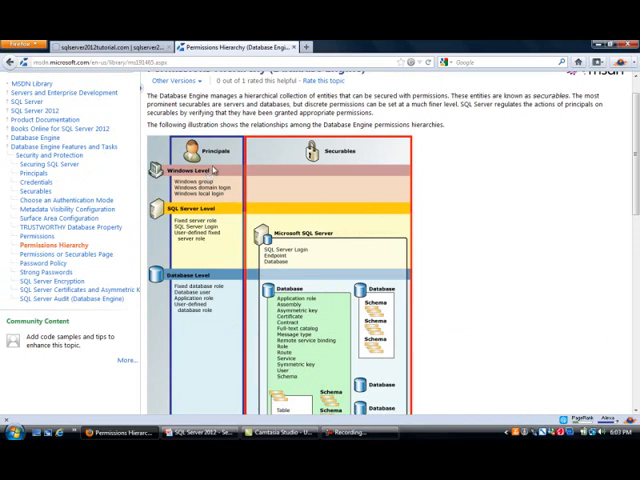
mouse_move(366, 160)
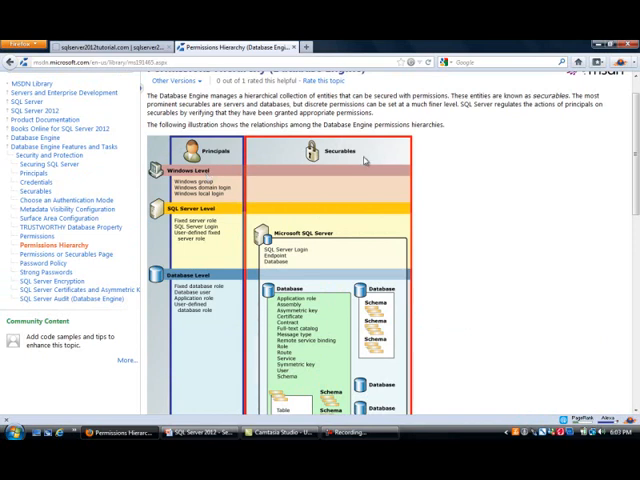
scroll("down", 3)
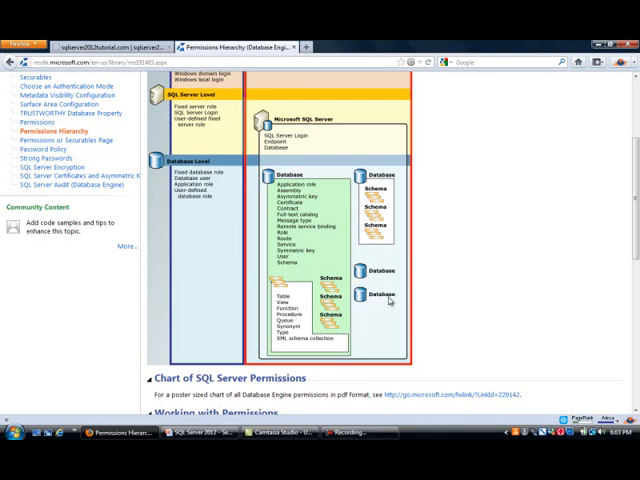
scroll("down", 3)
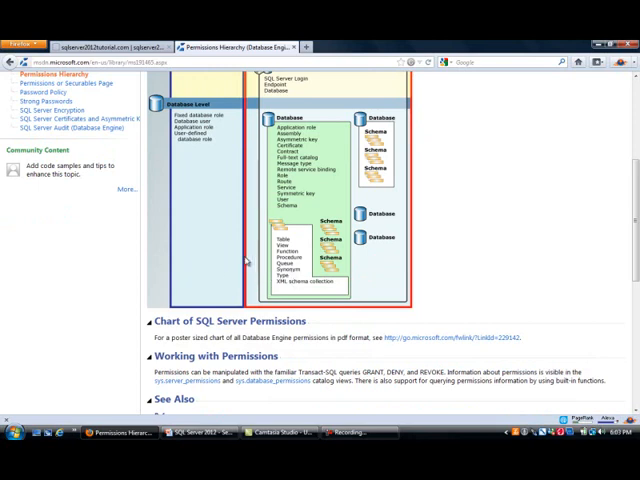
scroll("up", 3)
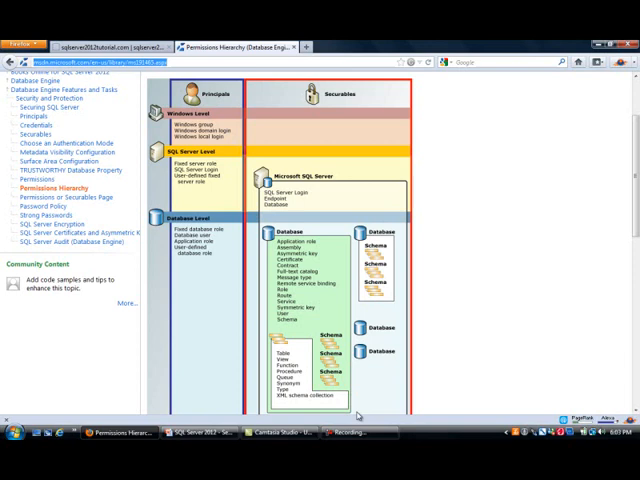
left_click(200, 432)
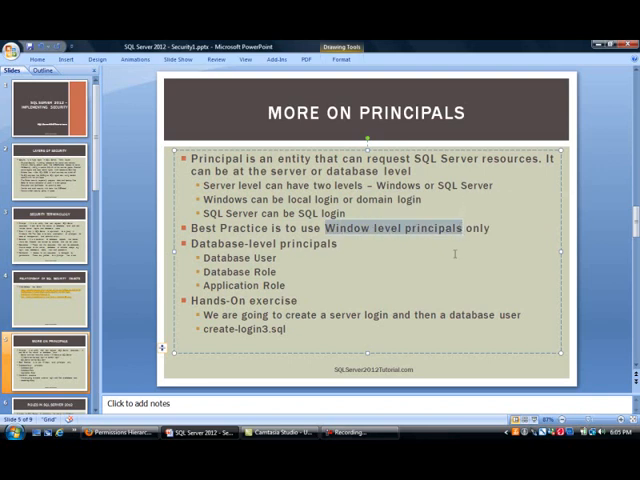
mouse_move(384, 283)
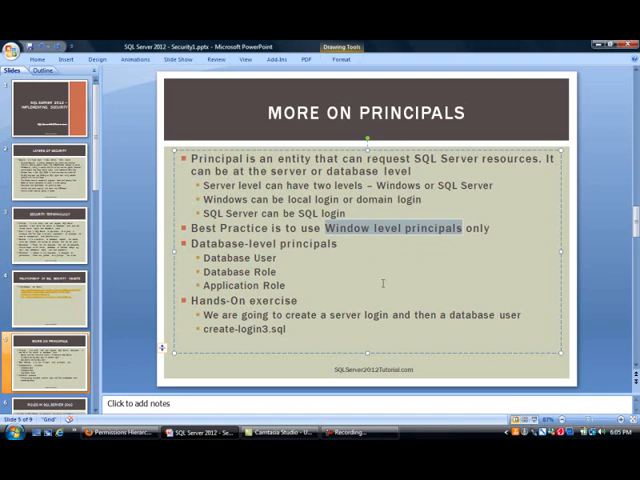
mouse_move(376, 271)
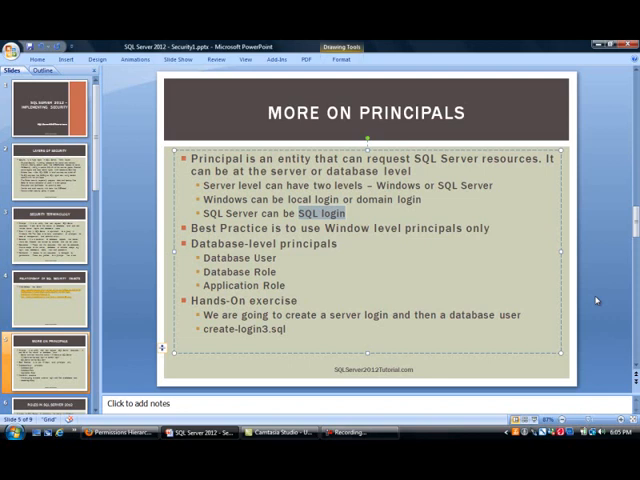
mouse_move(507, 259)
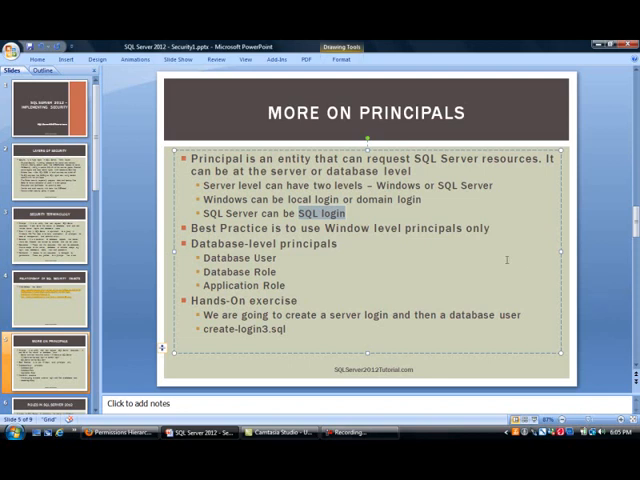
mouse_move(508, 258)
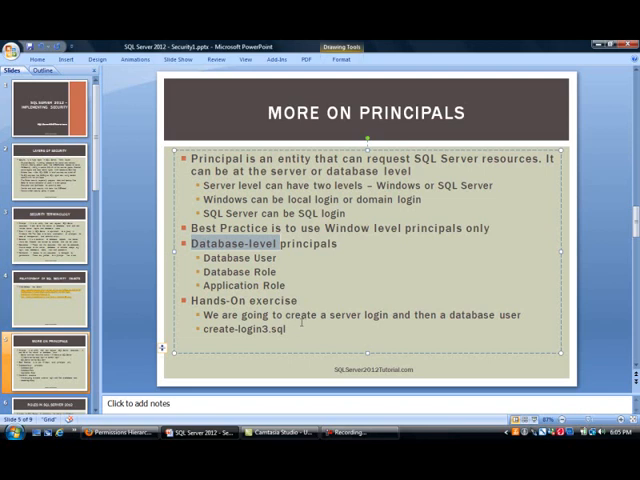
mouse_move(428, 320)
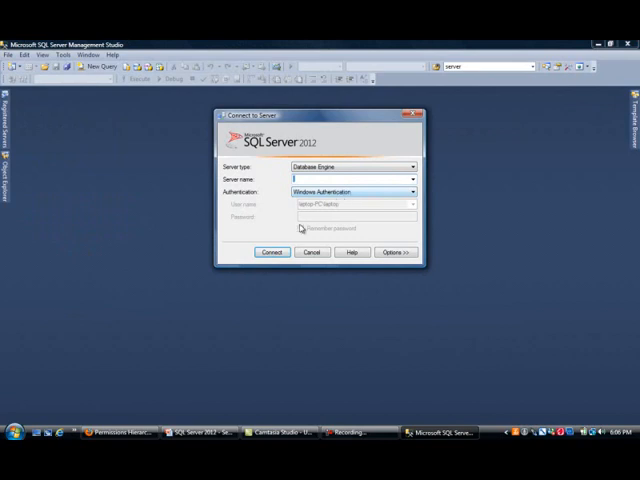
Connect to the local SQL Server 2012 instance with Windows Authentication
left_click(270, 252)
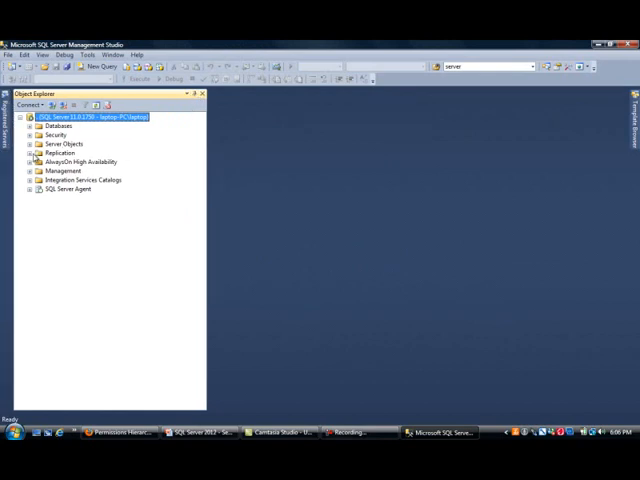
mouse_move(126, 297)
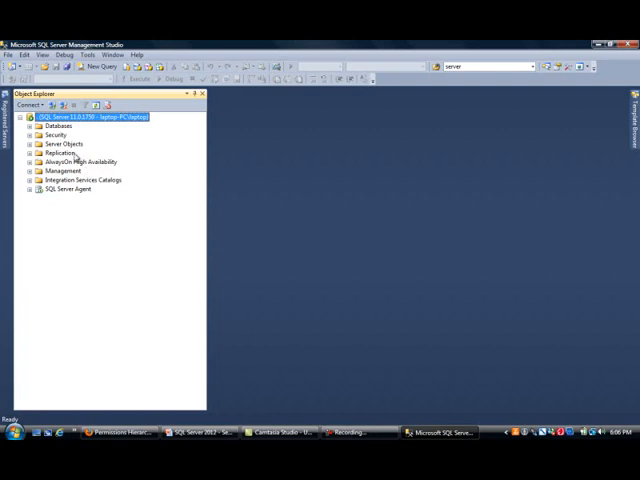
mouse_move(79, 144)
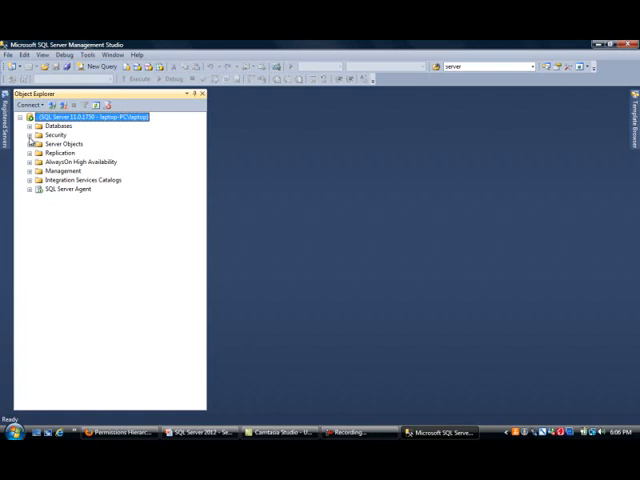
Delete login mary under Security > Logins, accepting the leftover database users warning
left_click(30, 135)
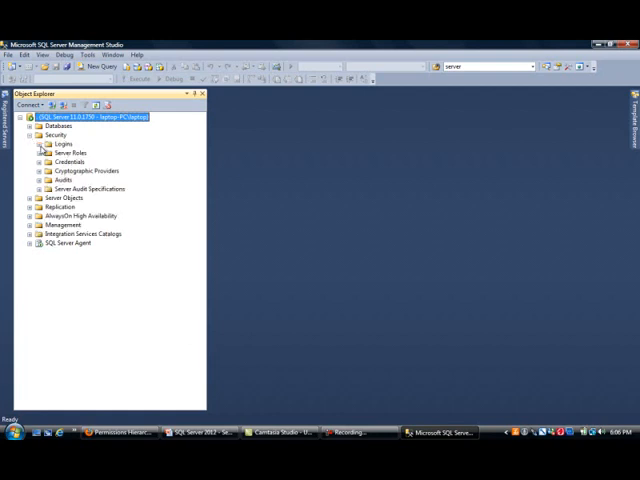
left_click(36, 152)
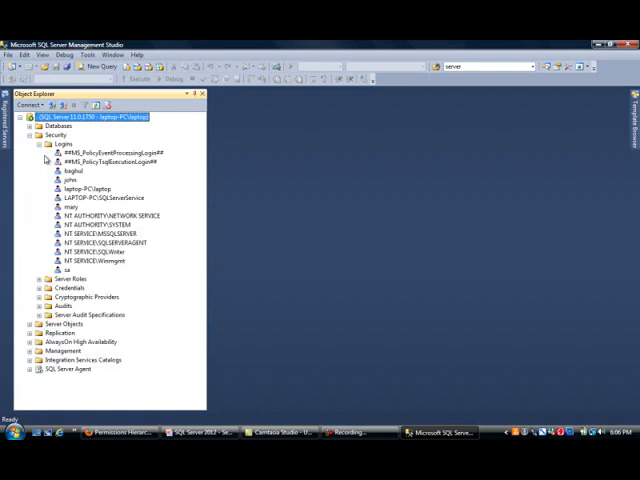
mouse_move(215, 400)
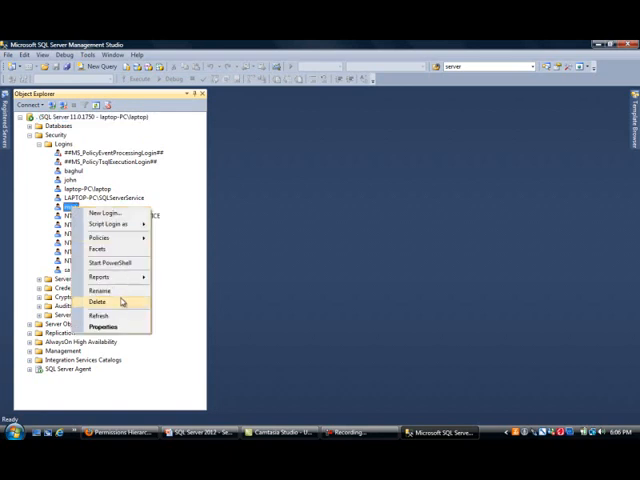
left_click(96, 301)
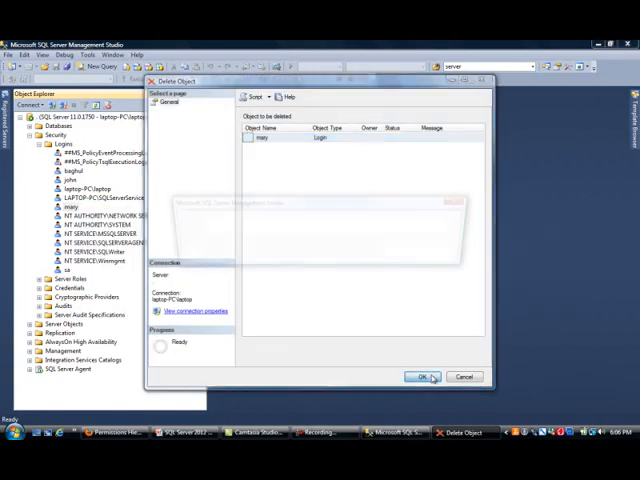
left_click(421, 377)
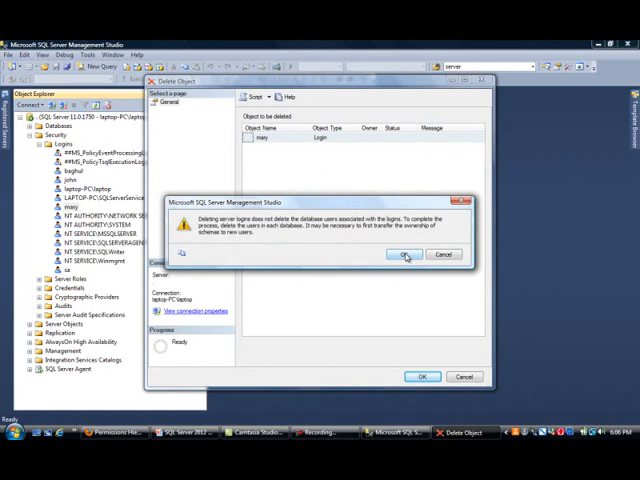
left_click(405, 253)
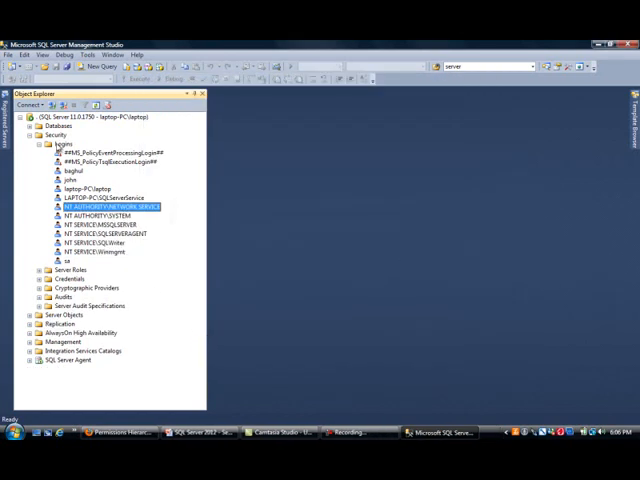
left_click(58, 143)
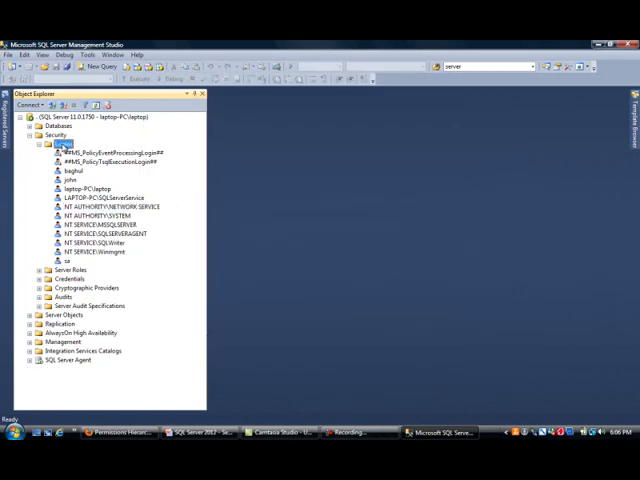
right_click(44, 142)
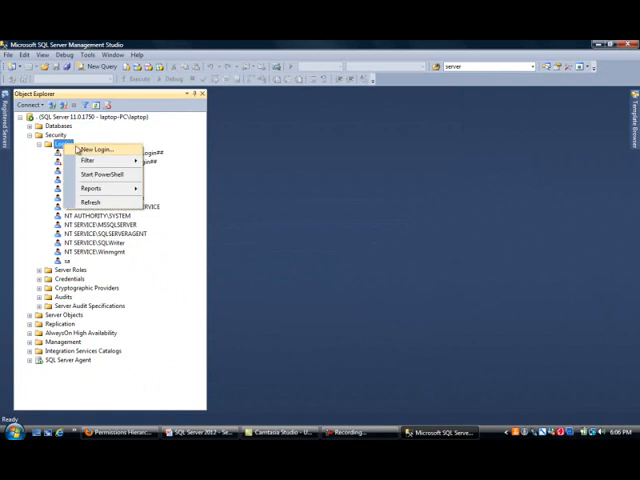
Create SQL Server-authenticated login dbuser with a password and password policy enforcement off
left_click(89, 149)
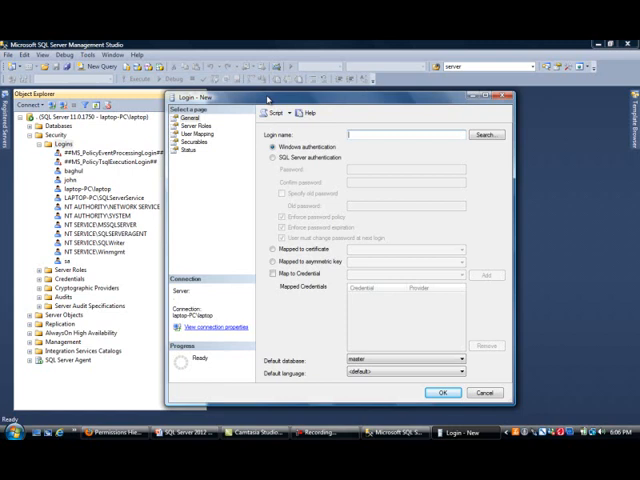
mouse_move(312, 152)
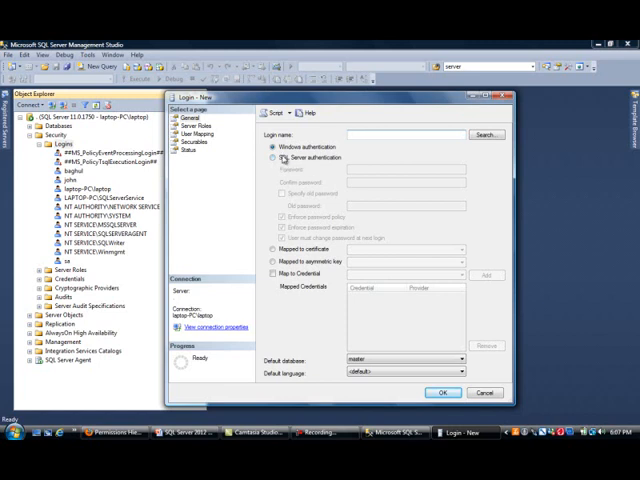
left_click(281, 158)
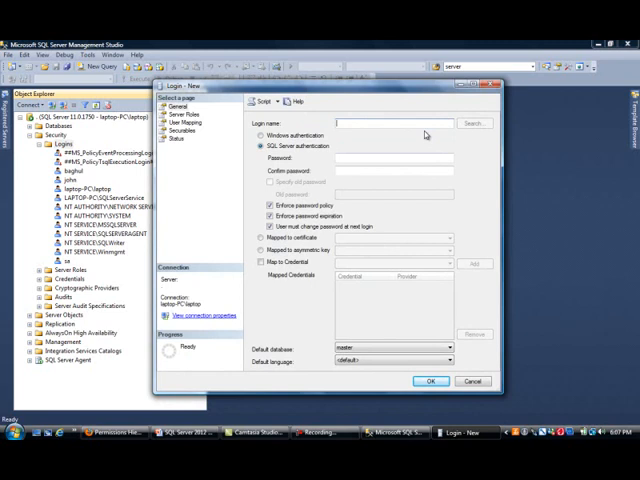
type("dbuser")
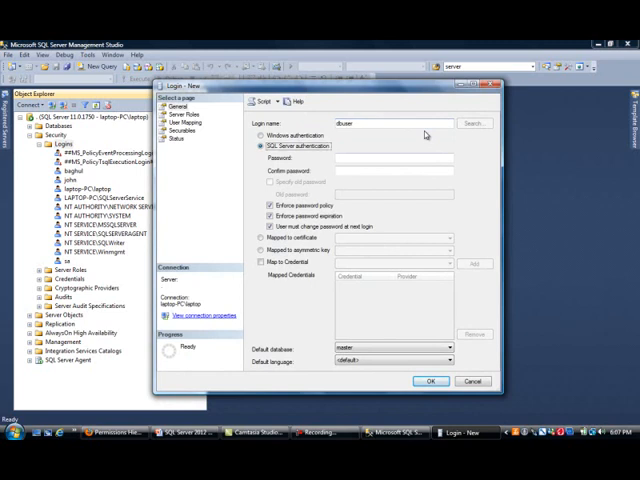
type("•")
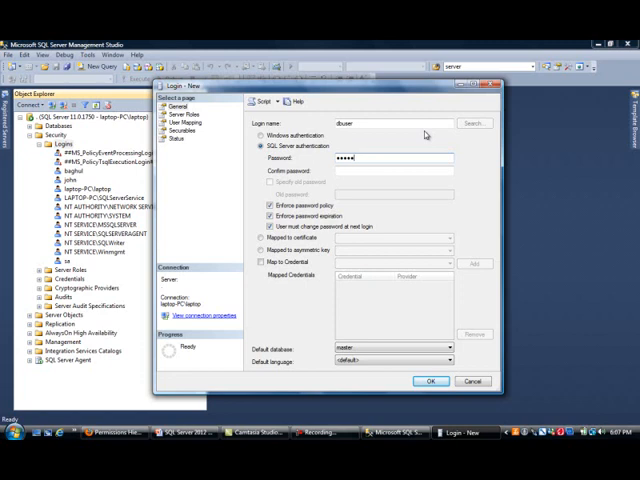
type("•••")
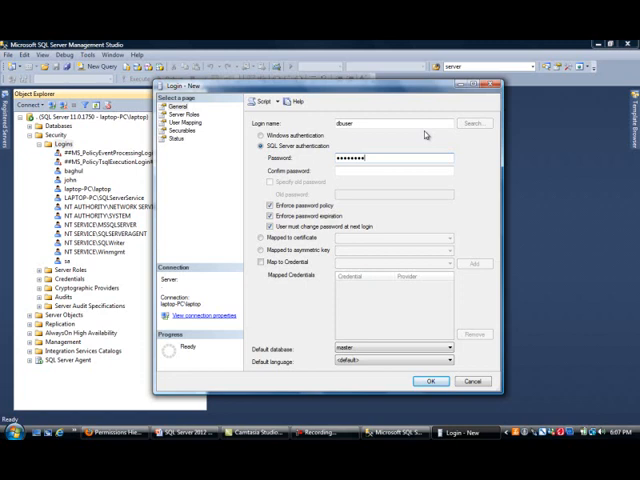
type("*")
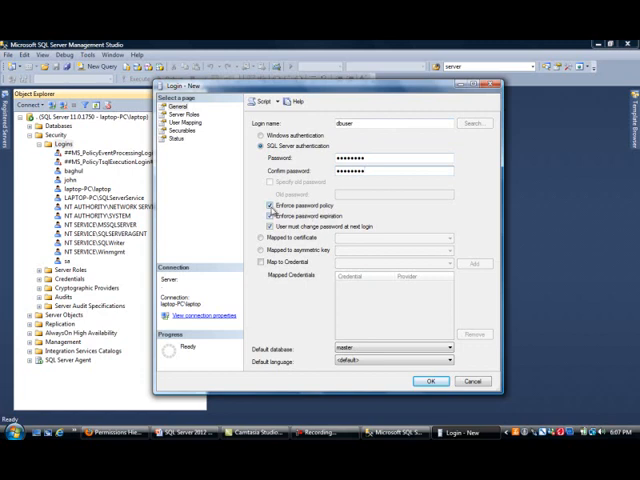
left_click(270, 205)
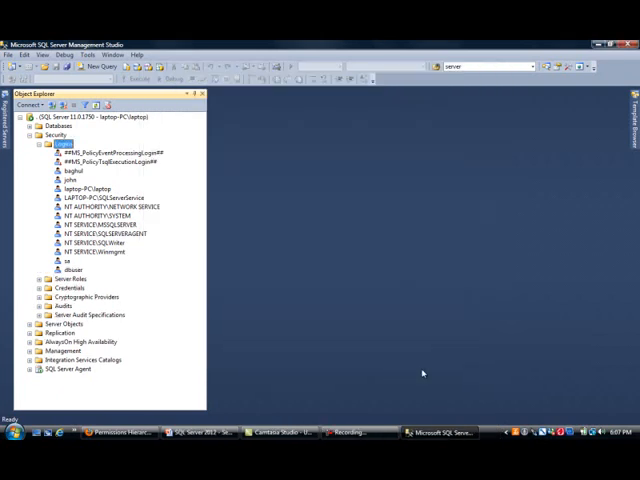
mouse_move(52, 191)
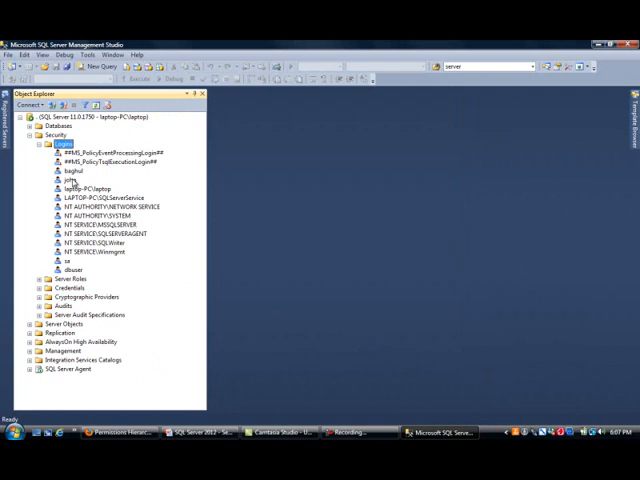
In dbuser's properties, view Server Roles, map it to Northwind, and view Securables and Status
left_click(72, 272)
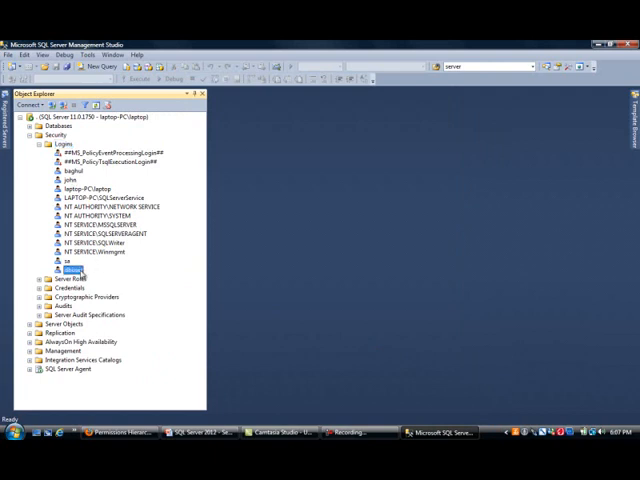
double_click(74, 269)
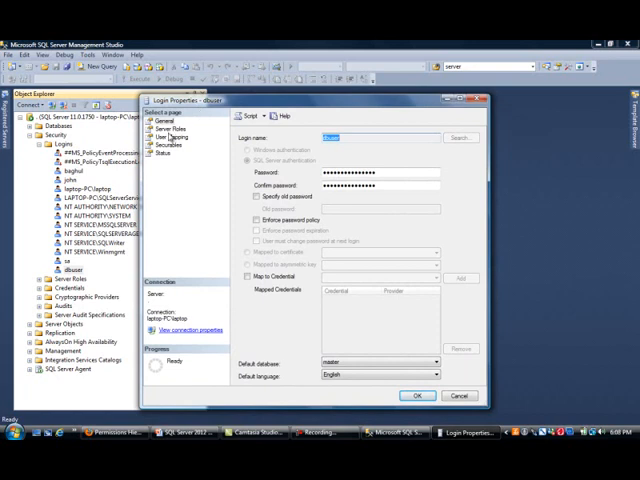
left_click(168, 128)
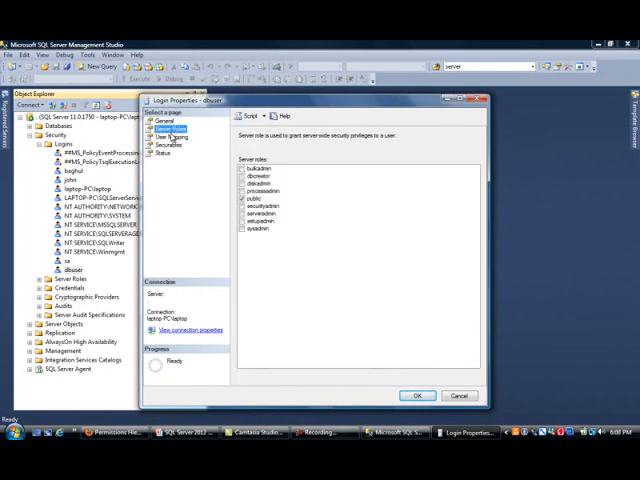
left_click(170, 135)
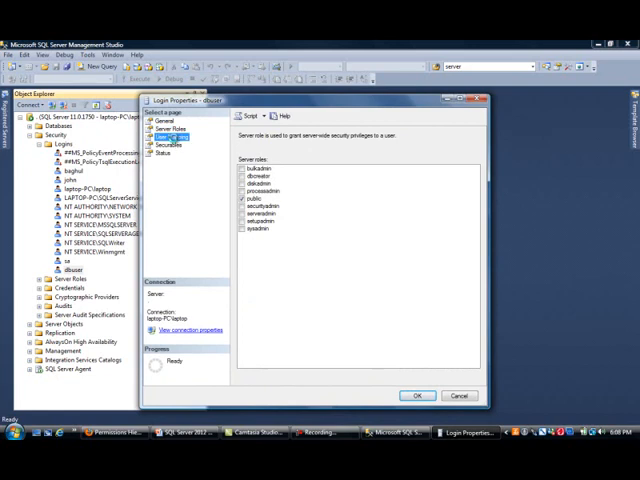
left_click(170, 135)
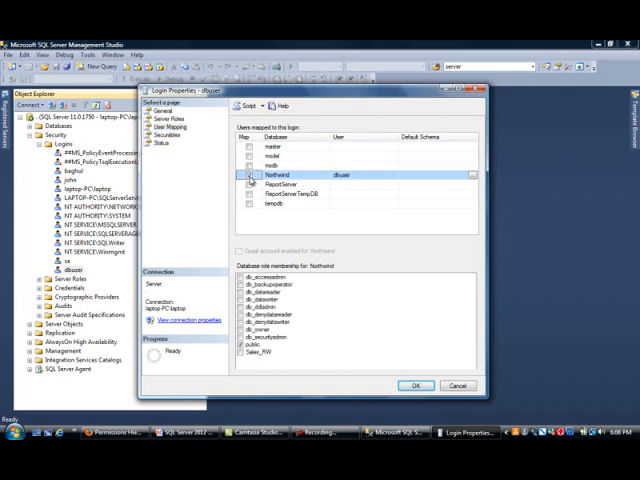
left_click(246, 176)
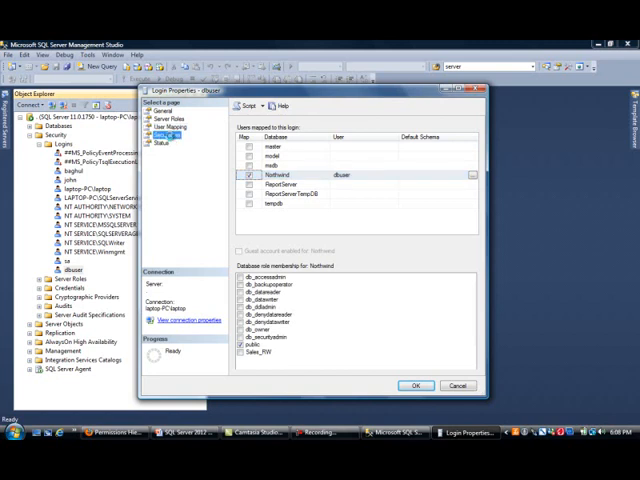
left_click(159, 143)
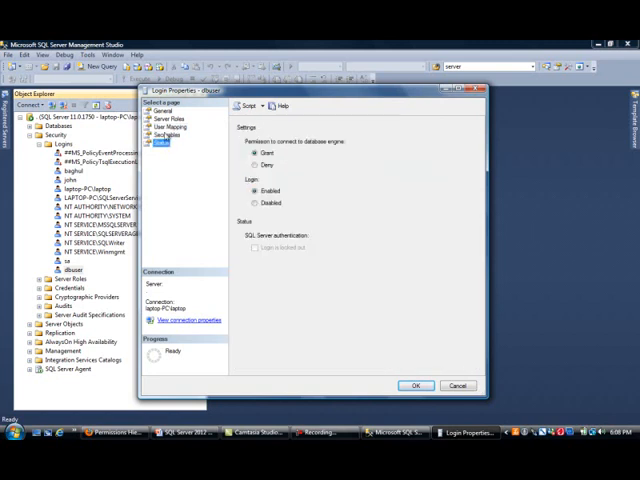
left_click(166, 128)
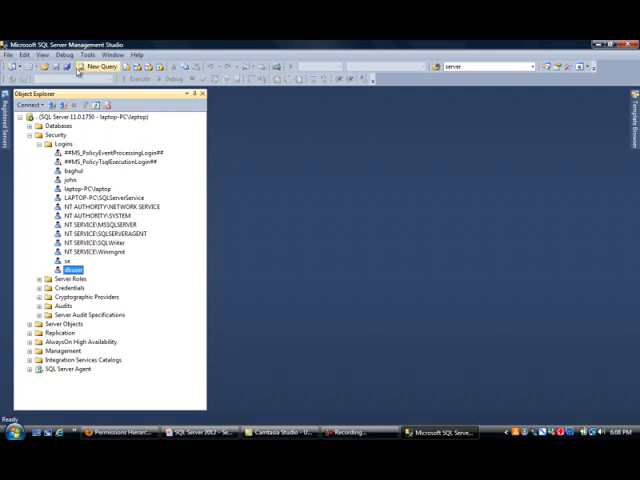
mouse_move(45, 66)
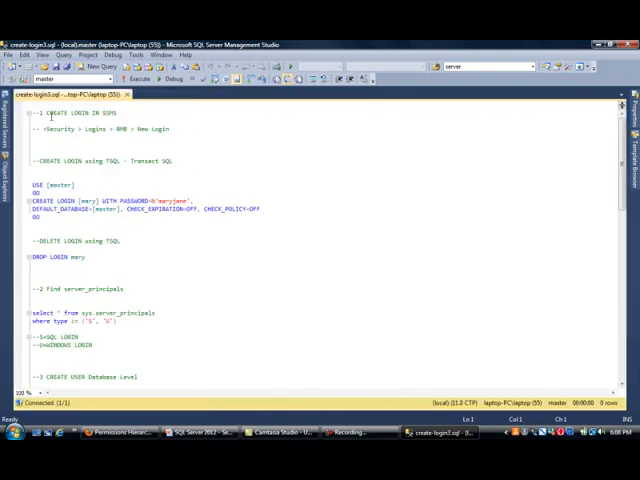
Open create-login3.sql at the CREATE LOGIN statement for mary
double_click(80, 112)
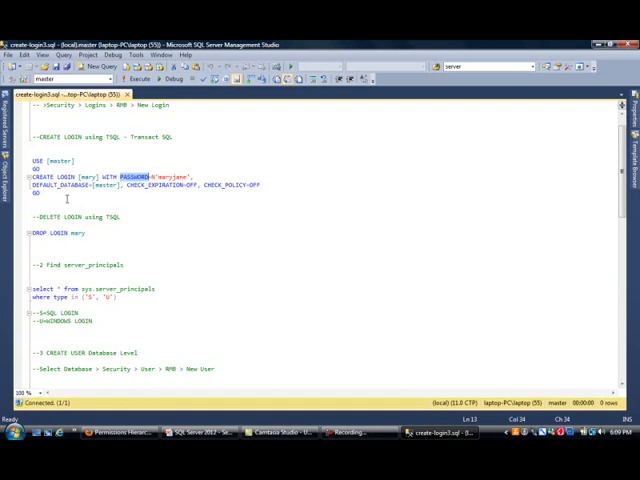
Execute the selected CREATE LOGIN statement for mary and refresh Logins so mary appears
left_click_drag(30, 178, 50, 194)
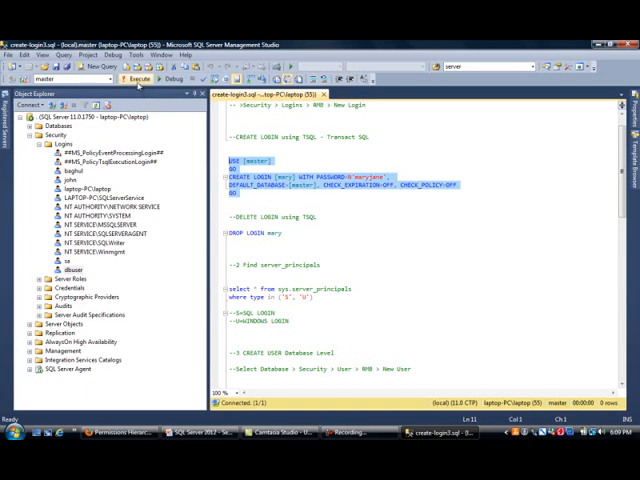
mouse_move(131, 78)
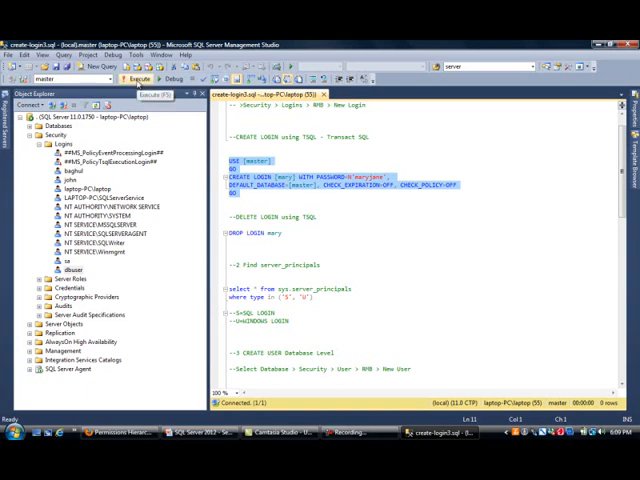
left_click(129, 79)
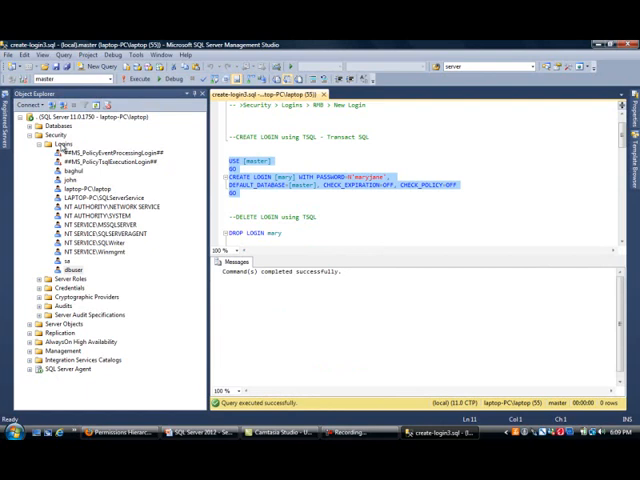
right_click(68, 151)
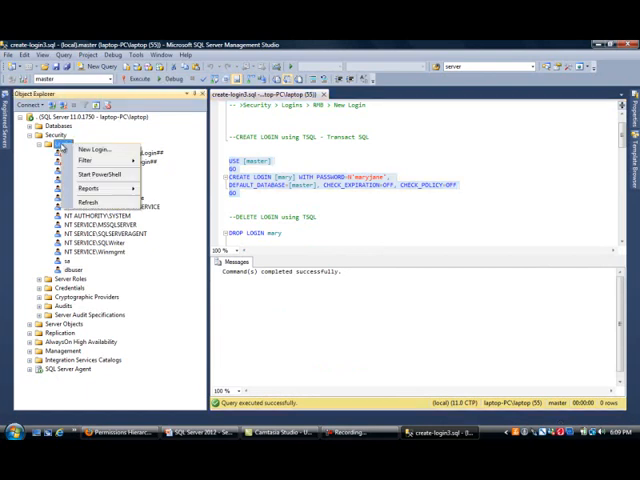
mouse_move(103, 201)
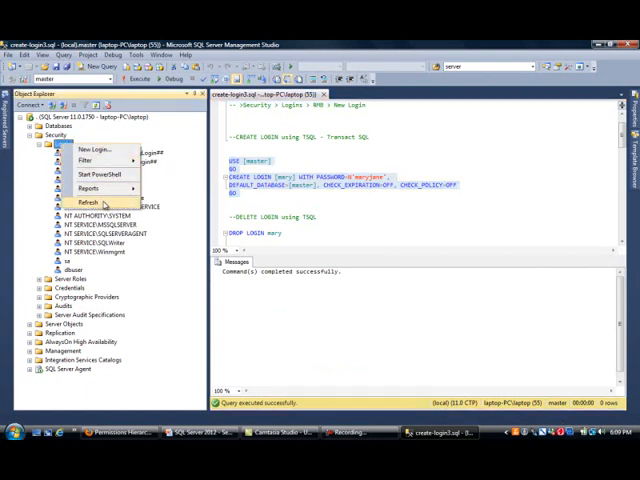
left_click(78, 202)
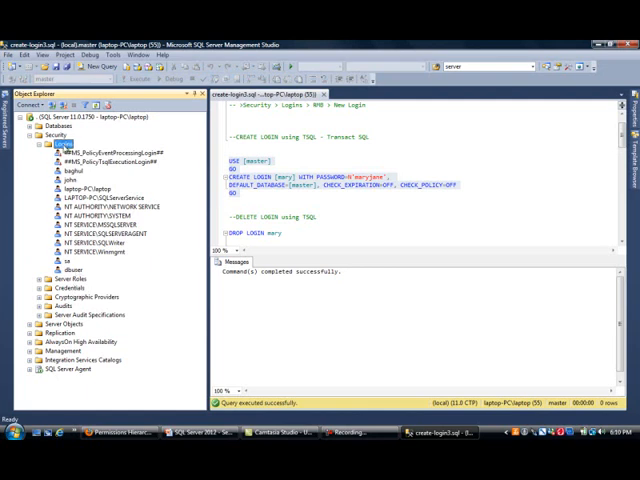
right_click(62, 144)
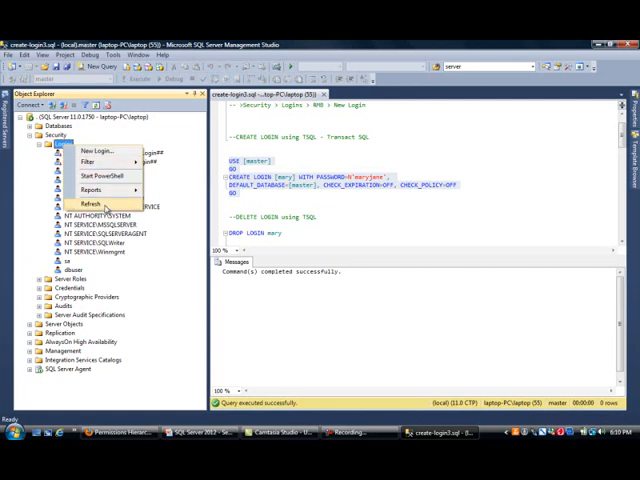
left_click(81, 200)
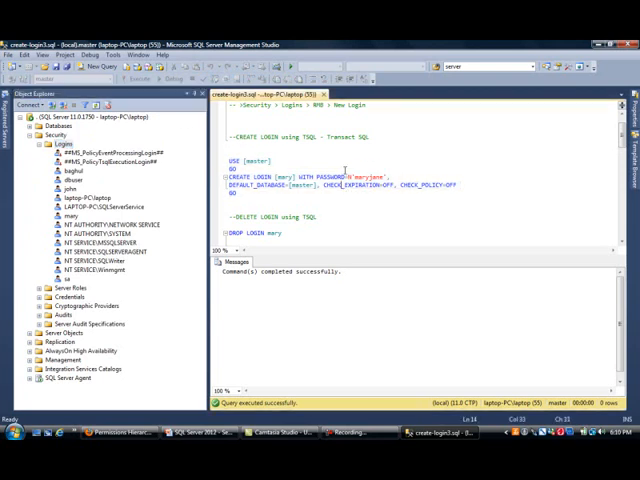
Scroll past DROP LOGIN mary and start selecting the sys.server_principals query
scroll("down", 3)
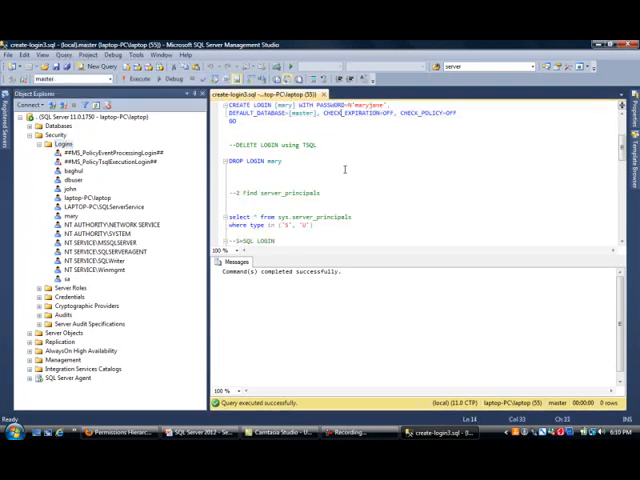
scroll("down", 3)
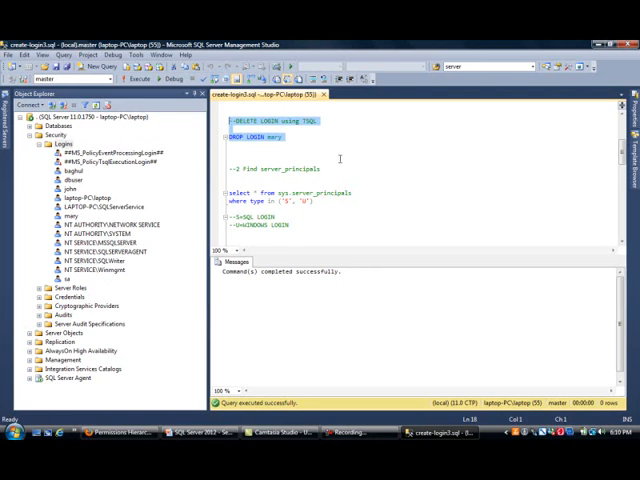
mouse_move(335, 193)
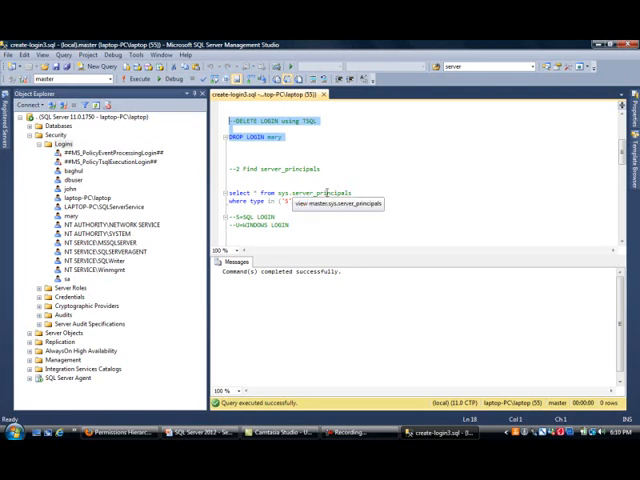
scroll("down", 3)
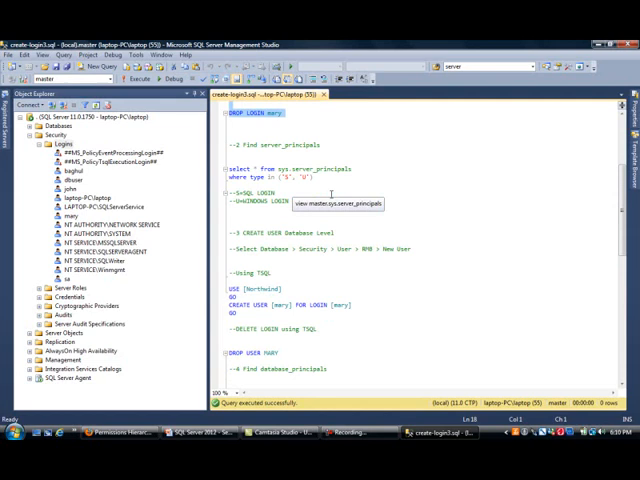
mouse_move(270, 163)
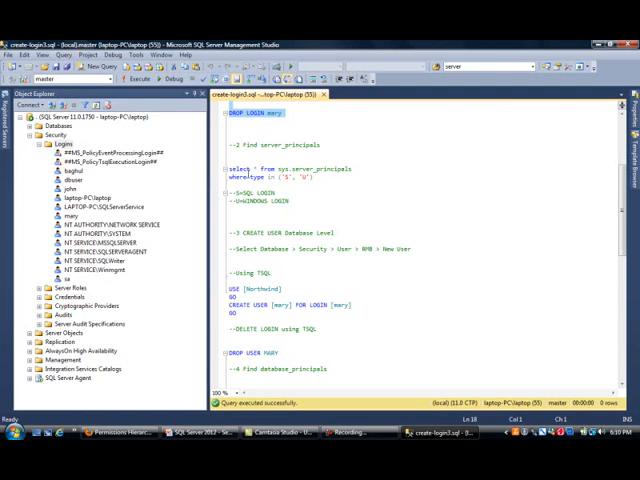
left_click(283, 172)
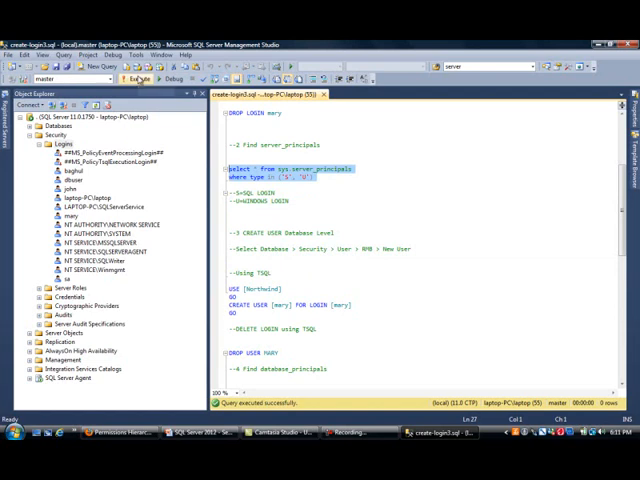
mouse_move(138, 79)
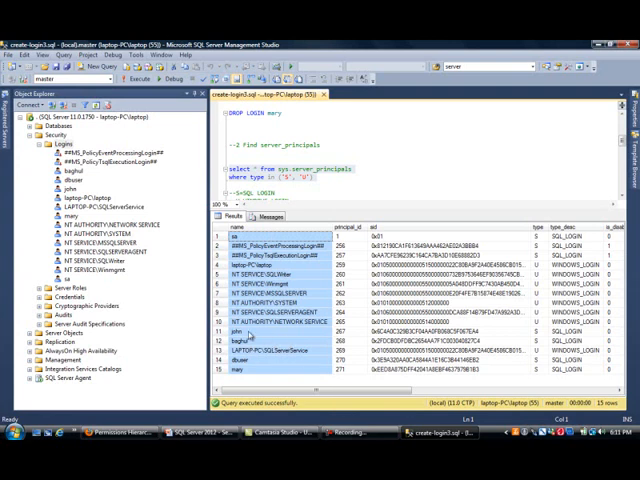
Point out the john, dbuser and mary result rows, then highlight server_principals in the query
left_click(250, 331)
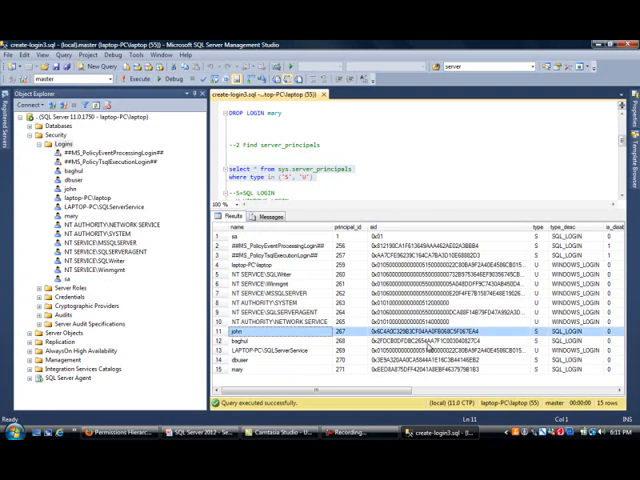
left_click(230, 343)
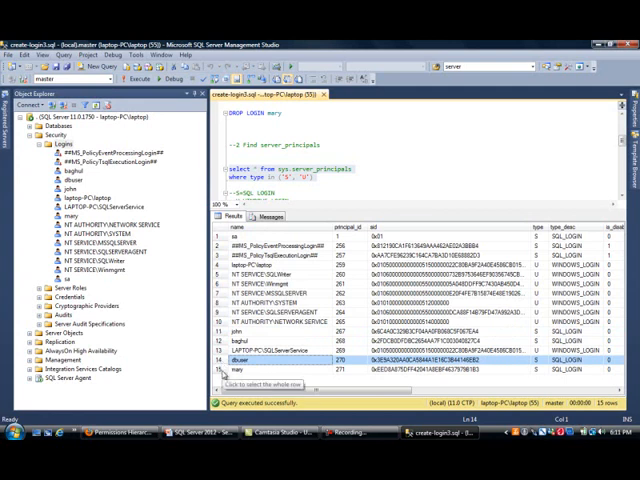
left_click(240, 370)
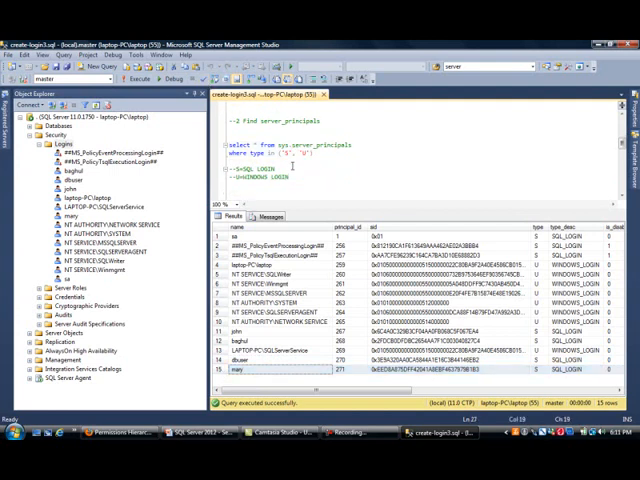
double_click(315, 144)
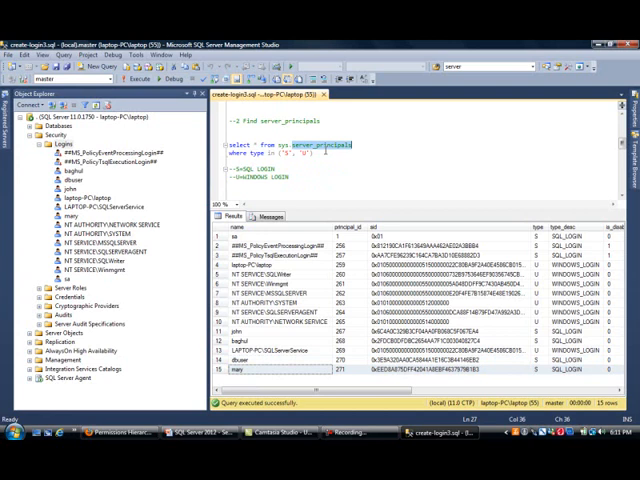
mouse_move(380, 158)
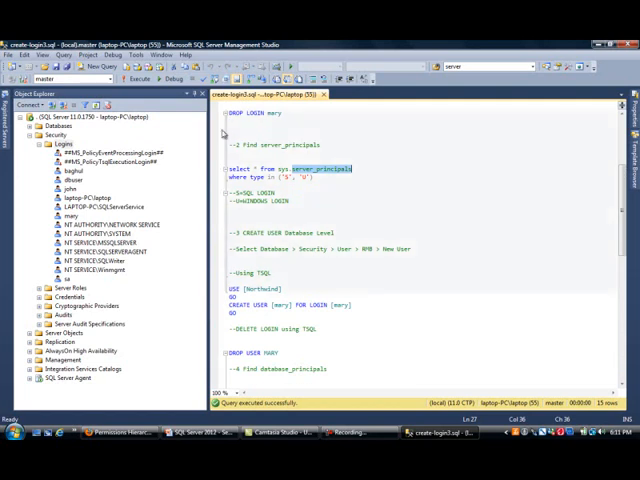
Scroll to '3 CREATE USER Database Level' and highlight Security and User in the path note
scroll("up", 3)
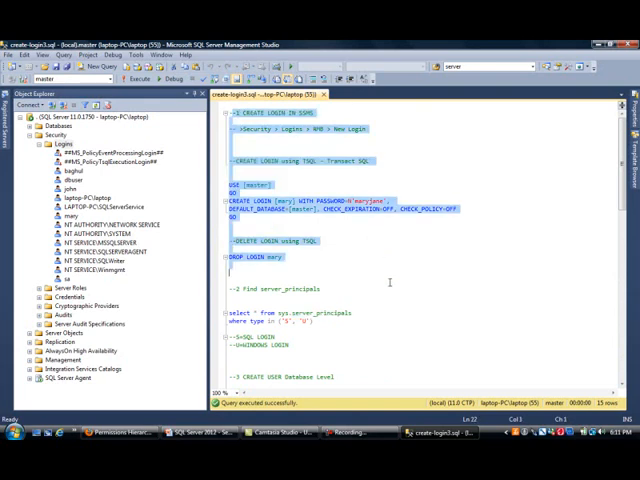
scroll("down", 3)
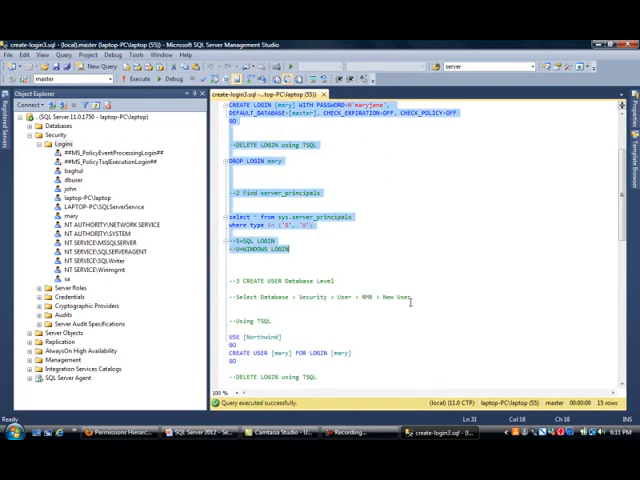
scroll("down", 3)
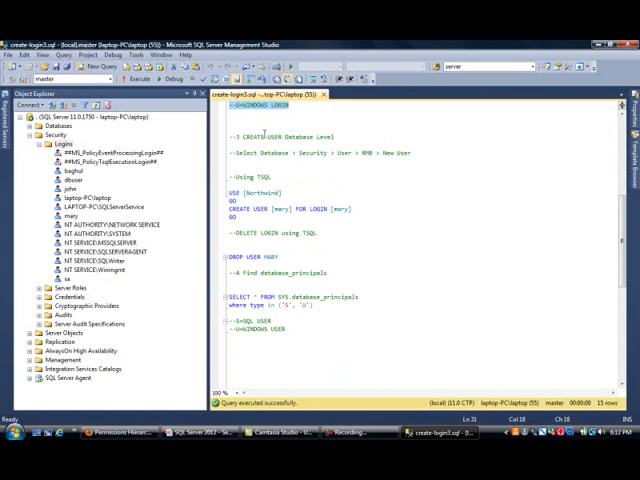
left_click(277, 135)
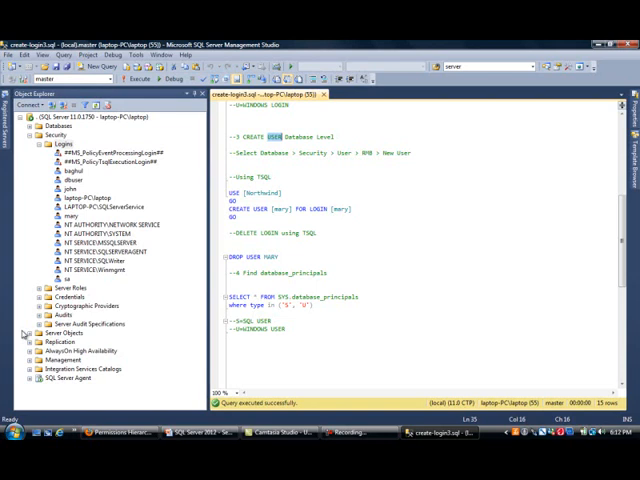
double_click(287, 152)
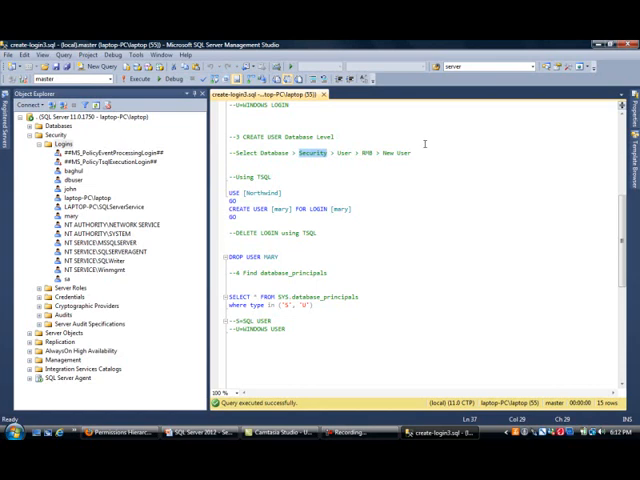
double_click(345, 153)
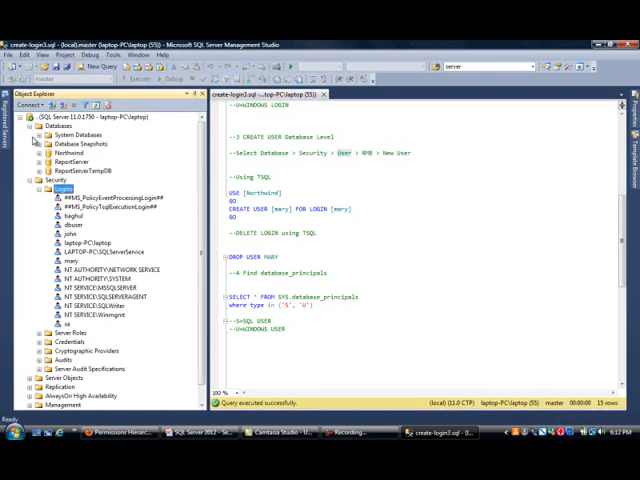
Expand Northwind > Security > Users, refresh the user list, and start a New User
left_click(40, 154)
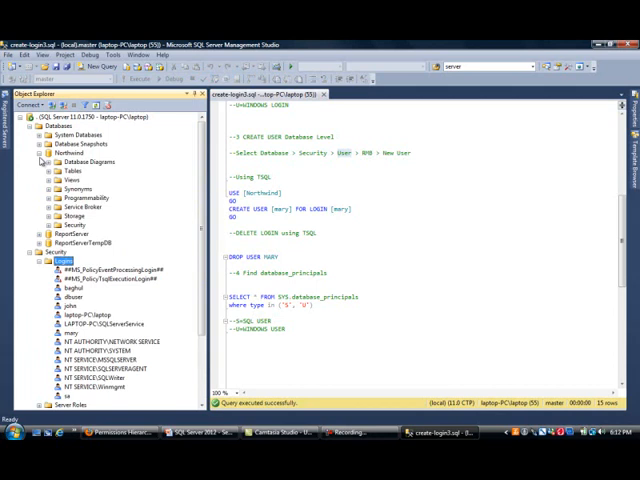
left_click(37, 215)
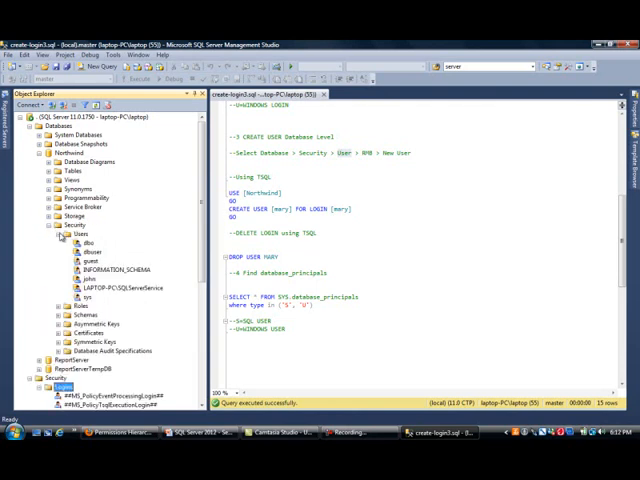
right_click(75, 227)
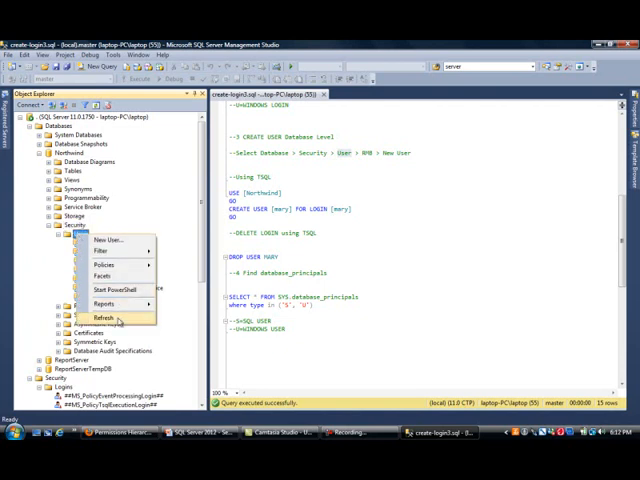
left_click(104, 318)
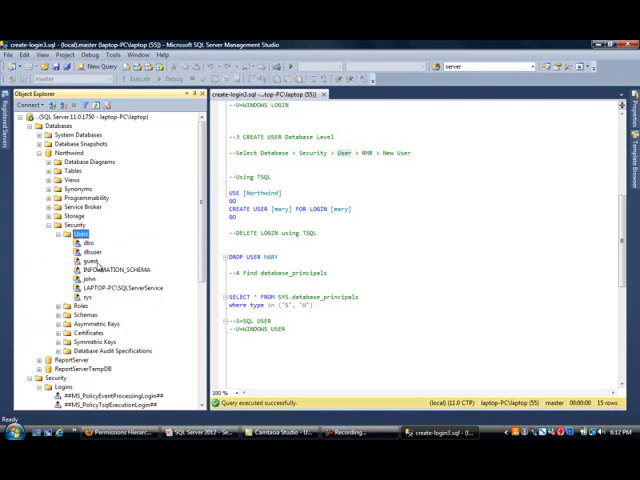
left_click(90, 252)
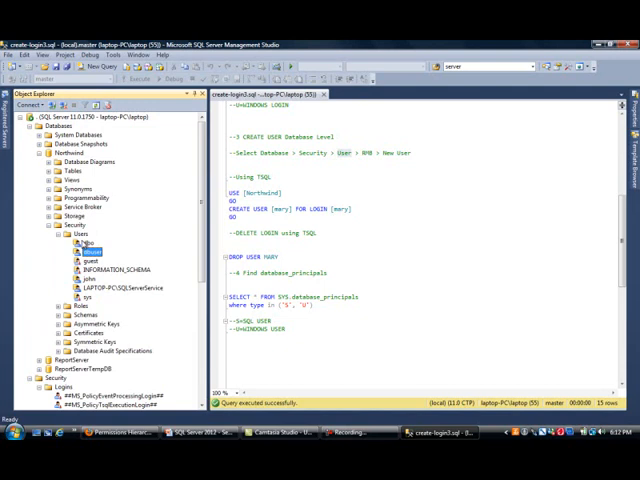
right_click(76, 238)
type("M")
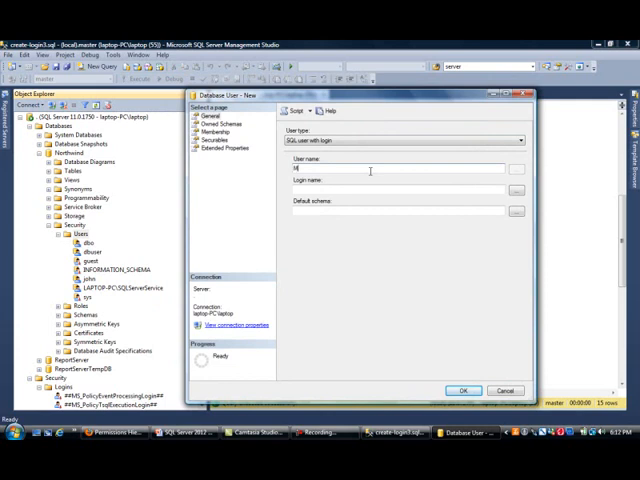
Enter user name mary and select login [mary] from the browsed logins list
type("mary")
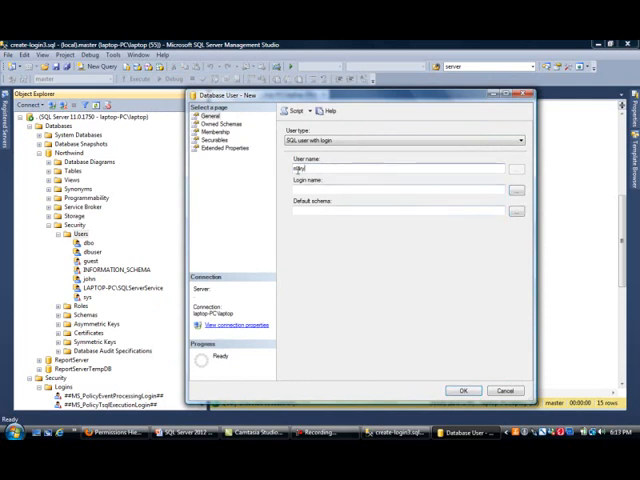
left_click(517, 193)
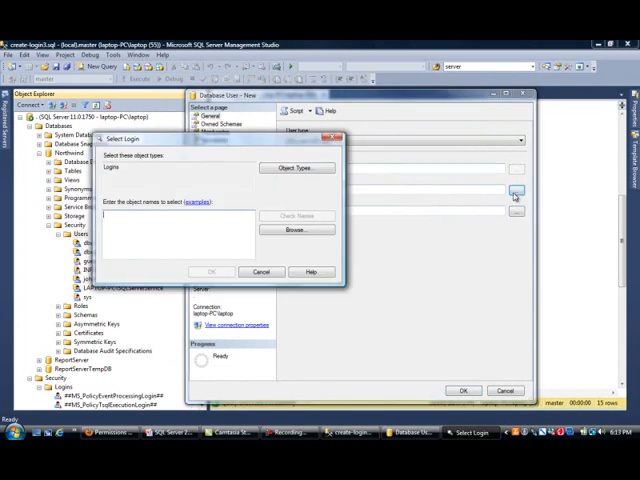
left_click(296, 229)
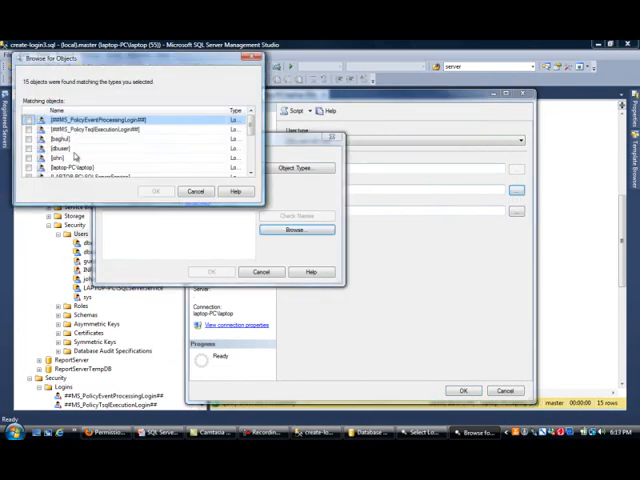
scroll("down", 3)
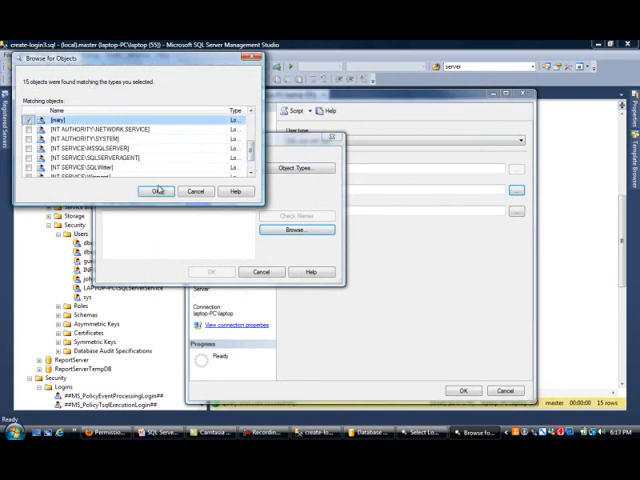
left_click(156, 191)
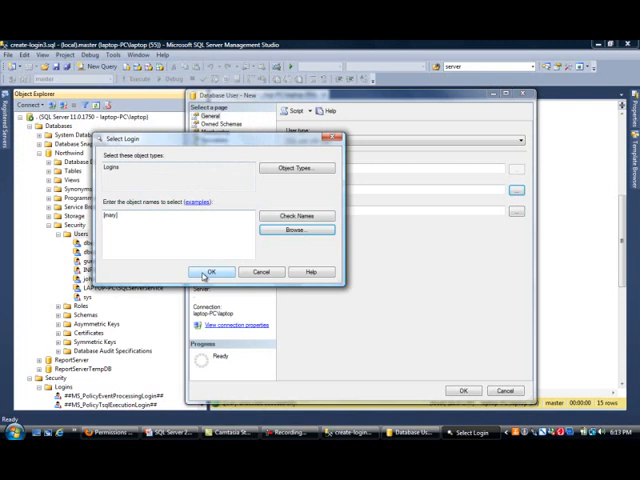
left_click(210, 271)
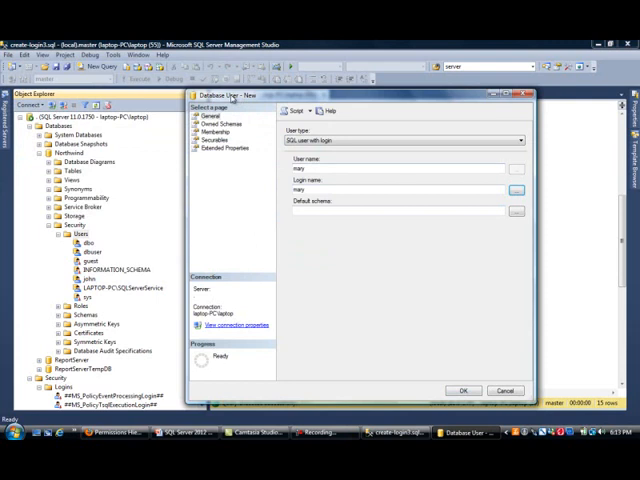
triple_click(400, 168)
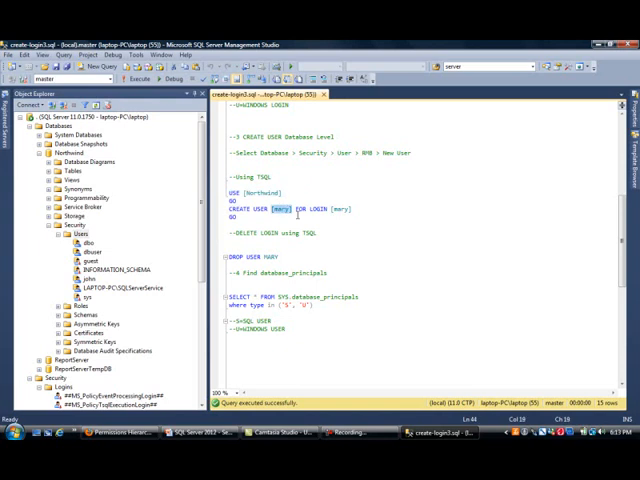
Highlight the login name in the CREATE USER [mary] FOR LOGIN [mary] statement
double_click(343, 208)
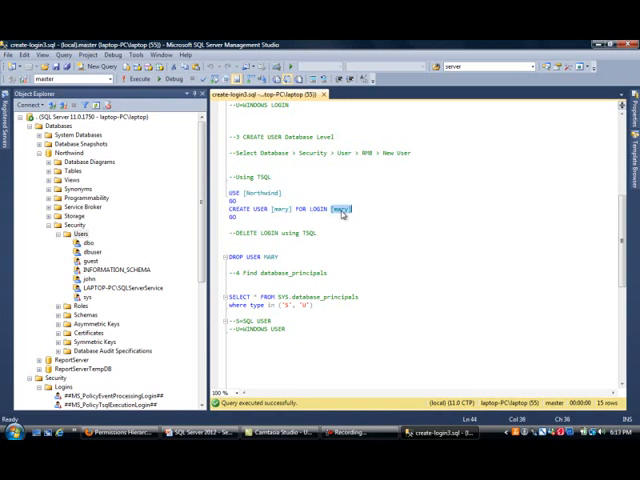